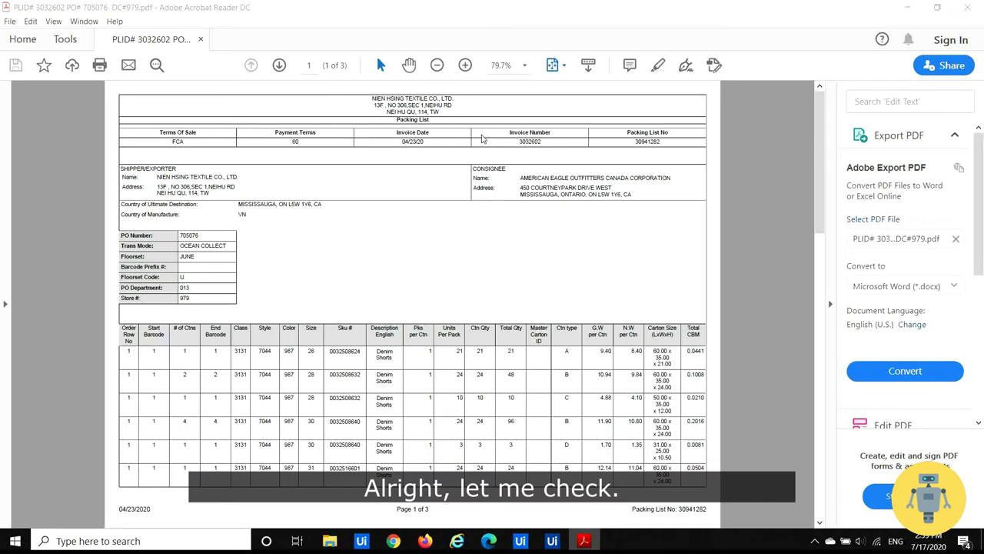
- Open PLID#30945725 PO#705334 CY.pdf and step through its item pages 3 and 6 of 9
left_click(905, 370)
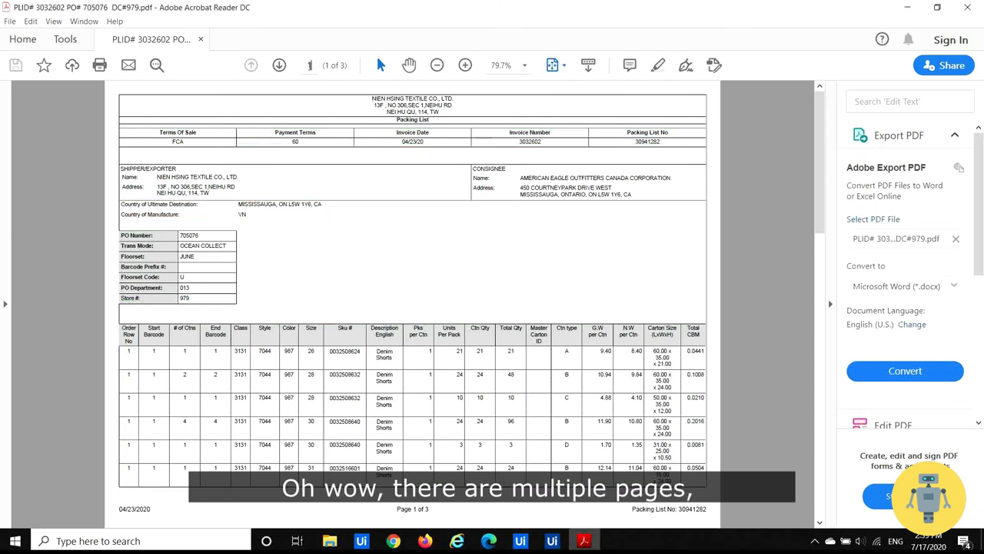
left_click(279, 65)
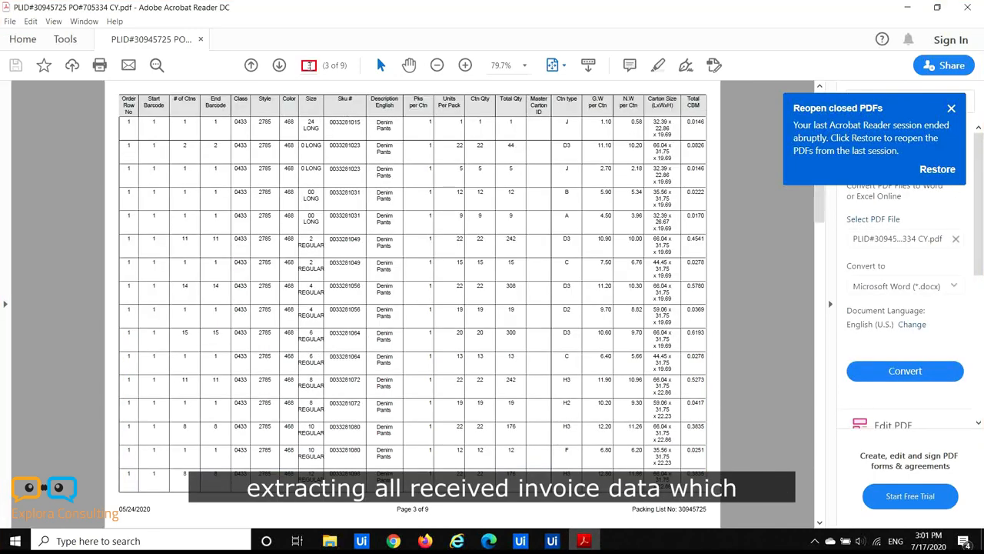
left_click(279, 65)
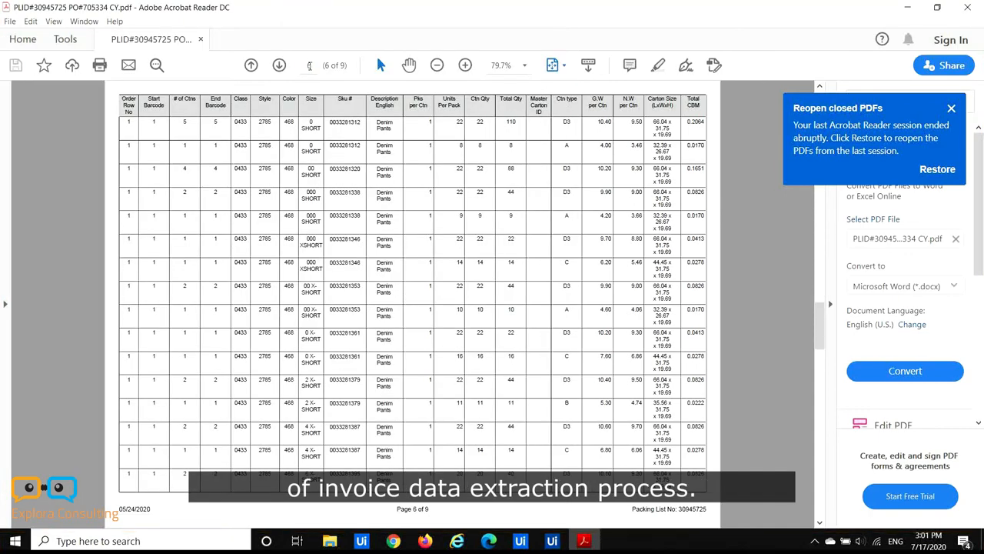
left_click(279, 65)
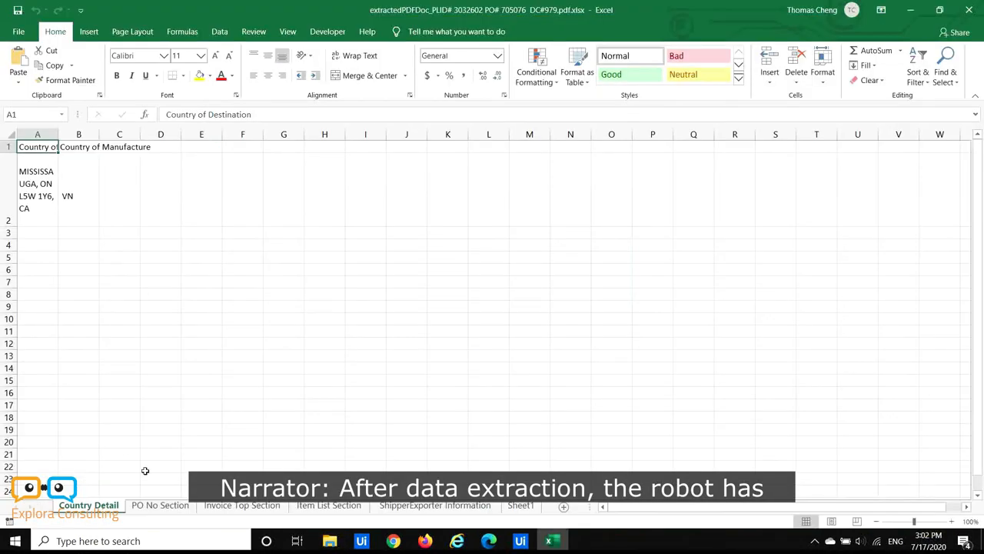
- Open the PLID#30945725 workbook from the ExtractedInfo_FromPDF folder in Excel
left_click(328, 505)
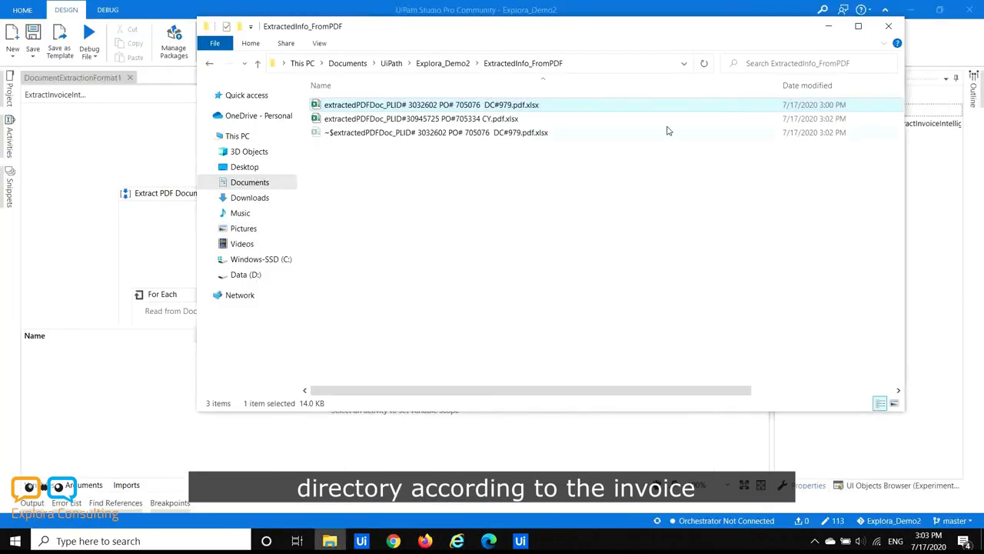
double_click(421, 119)
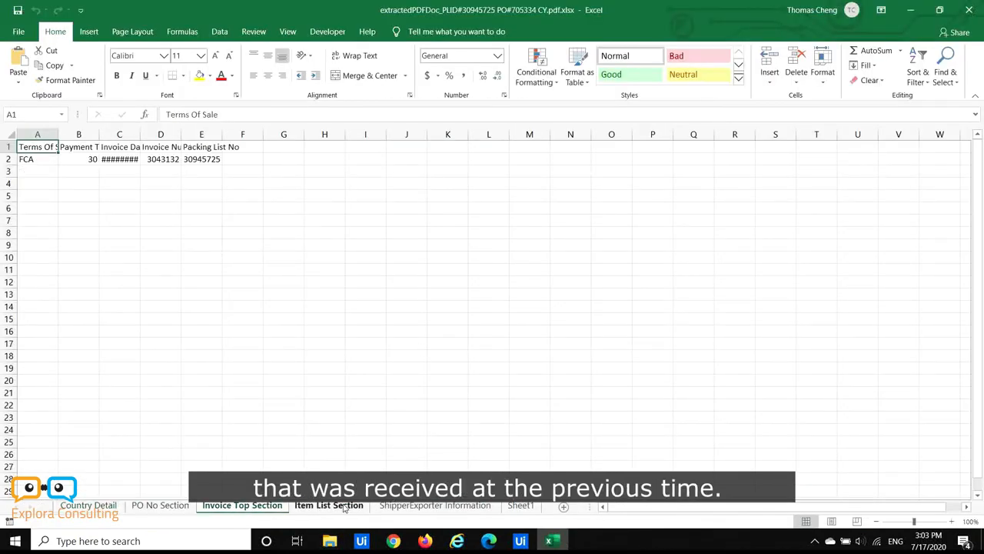